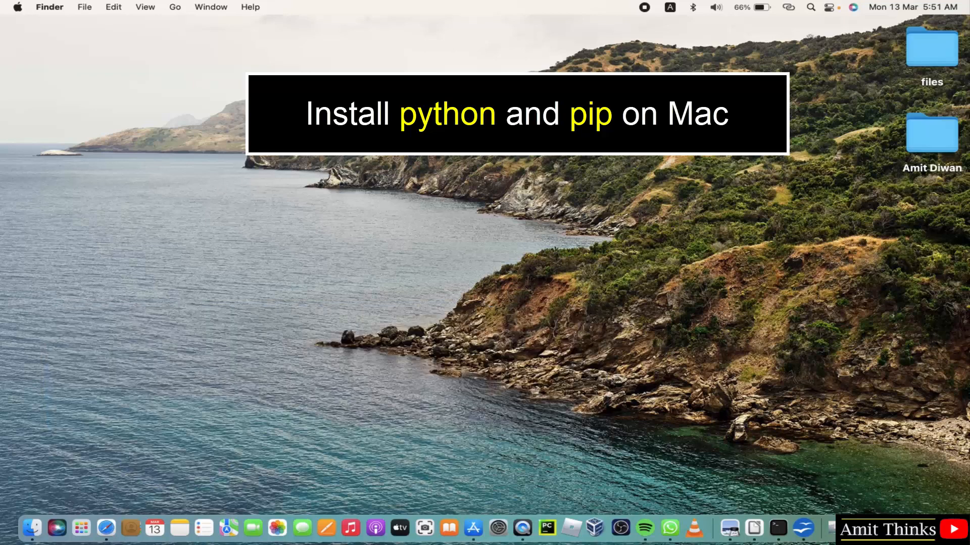
mouse_move(110, 473)
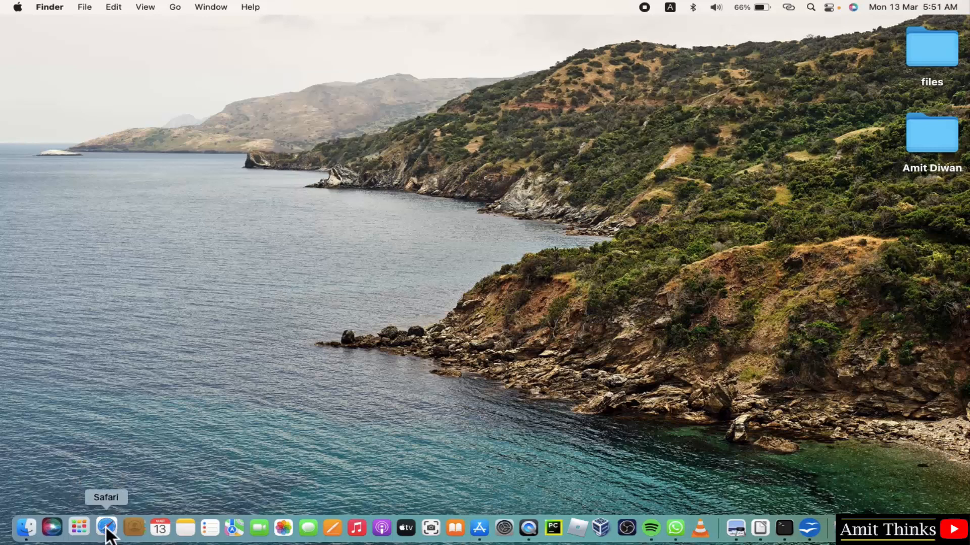
Launch Safari and run a Google search for 'python'.
left_click(107, 527)
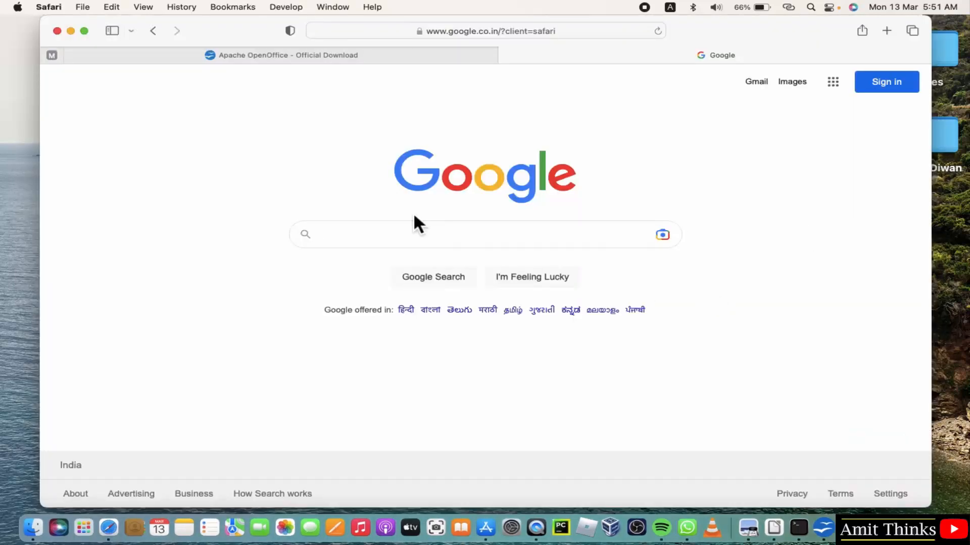
mouse_move(410, 233)
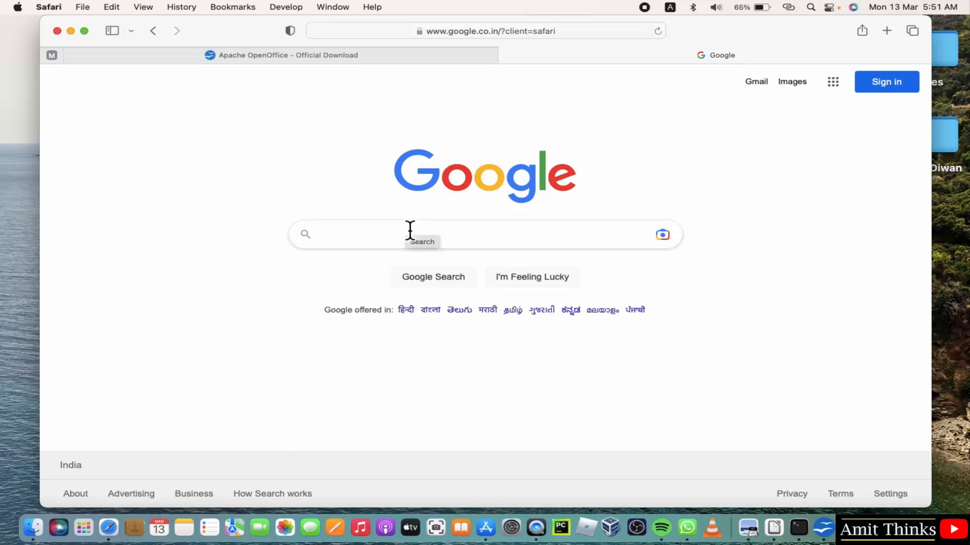
type("python")
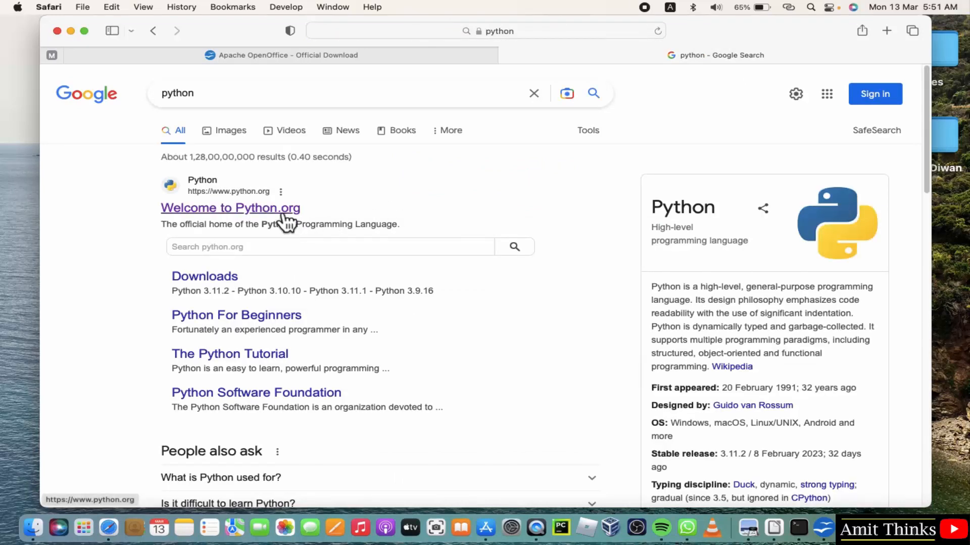
Go to Python.org and start the Python 3.11.2 download for macOS from the Downloads menu.
left_click(230, 208)
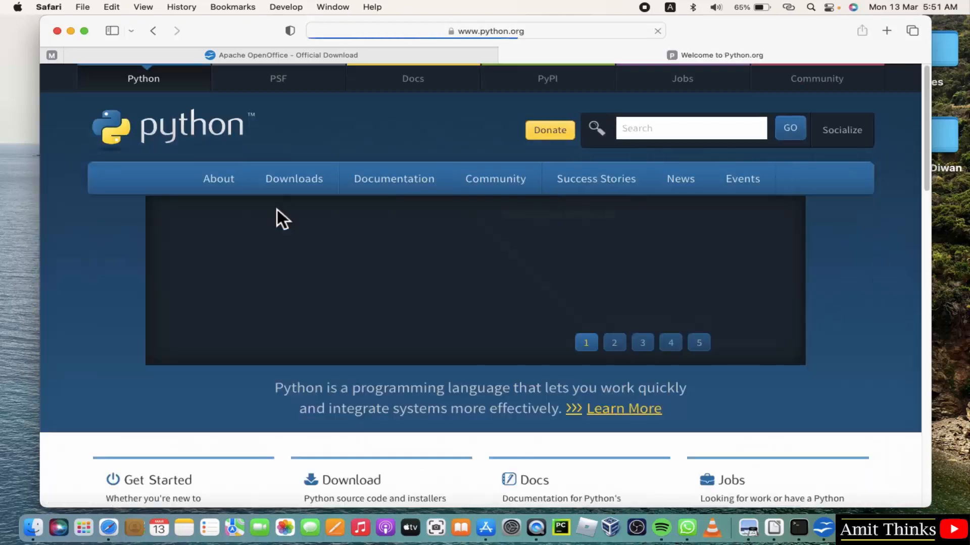
left_click(613, 342)
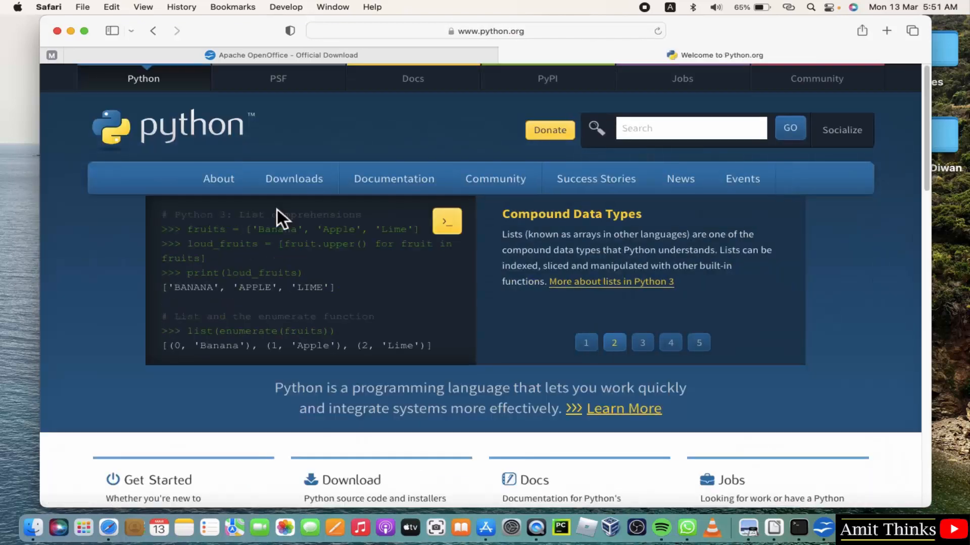
mouse_move(538, 40)
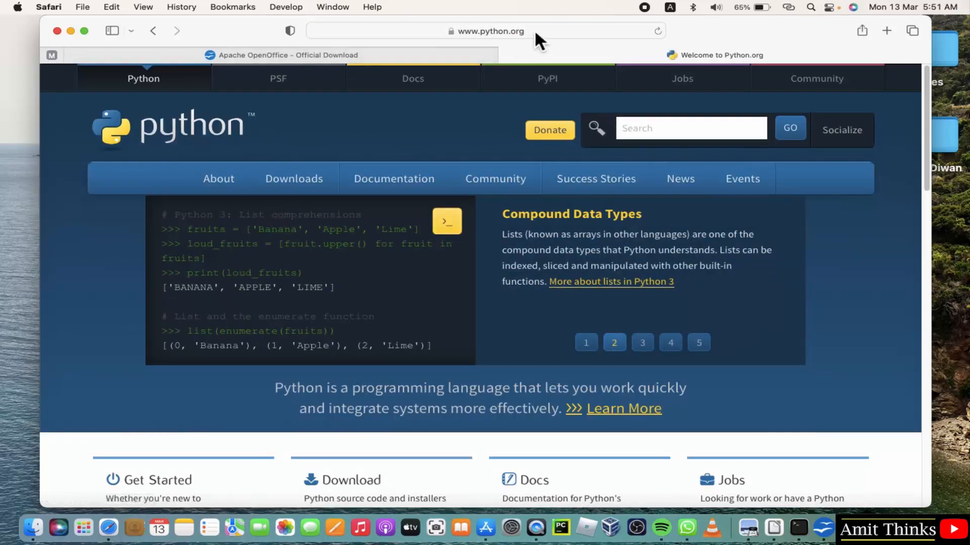
mouse_move(307, 206)
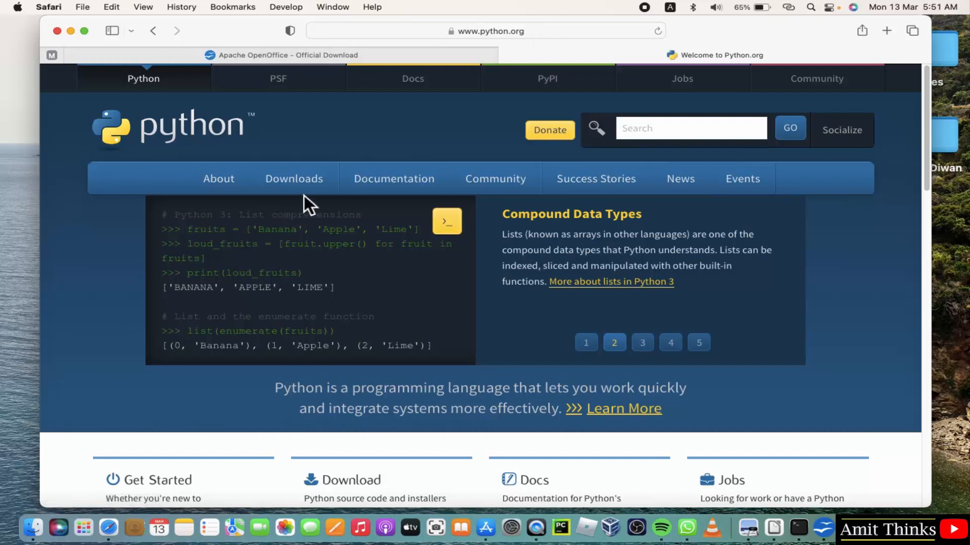
left_click(294, 179)
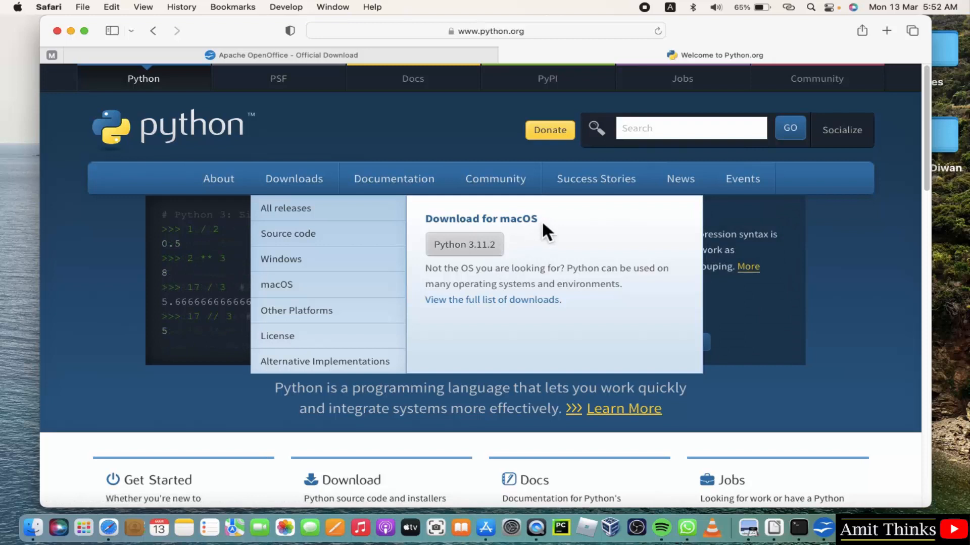
mouse_move(464, 245)
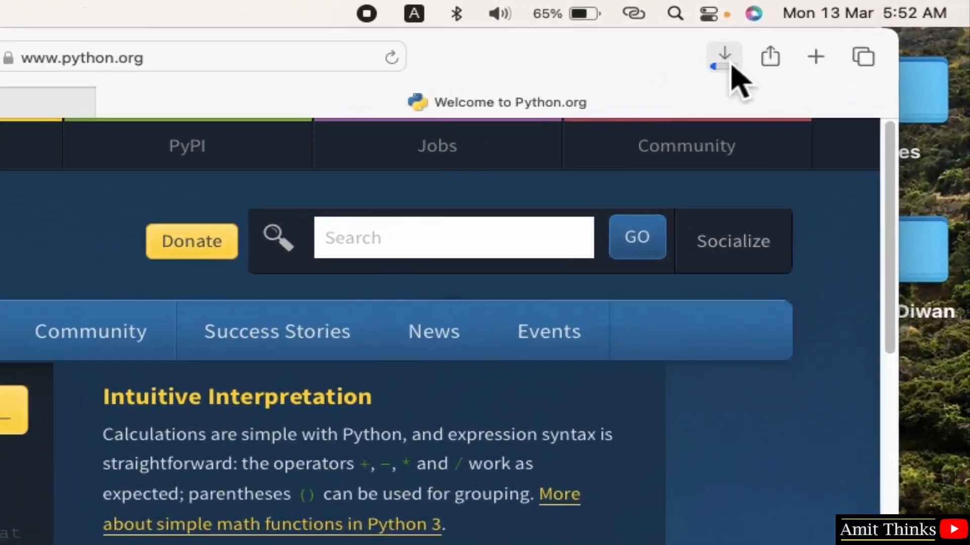
Show Safari's downloads list with the finished python-3.11.2-macos11.pkg installer.
left_click(722, 57)
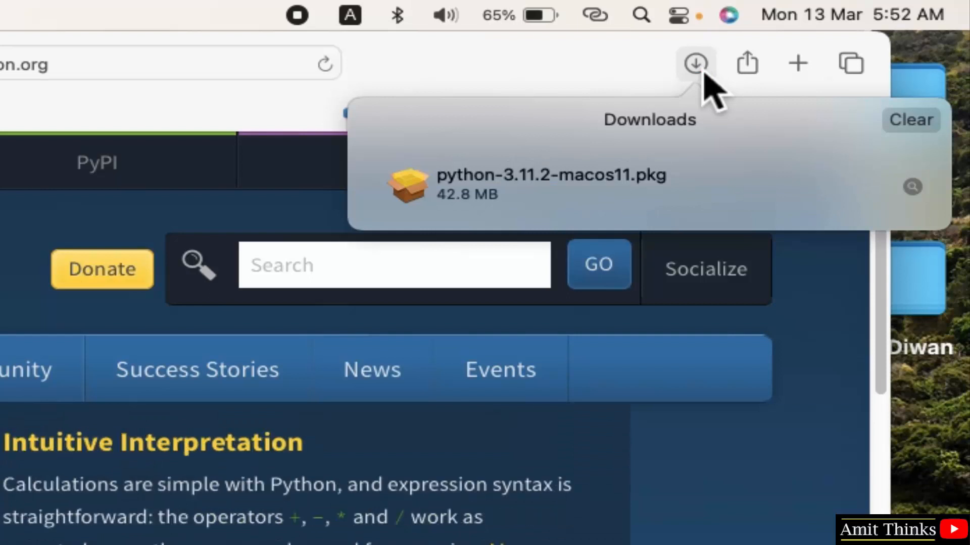
mouse_move(612, 210)
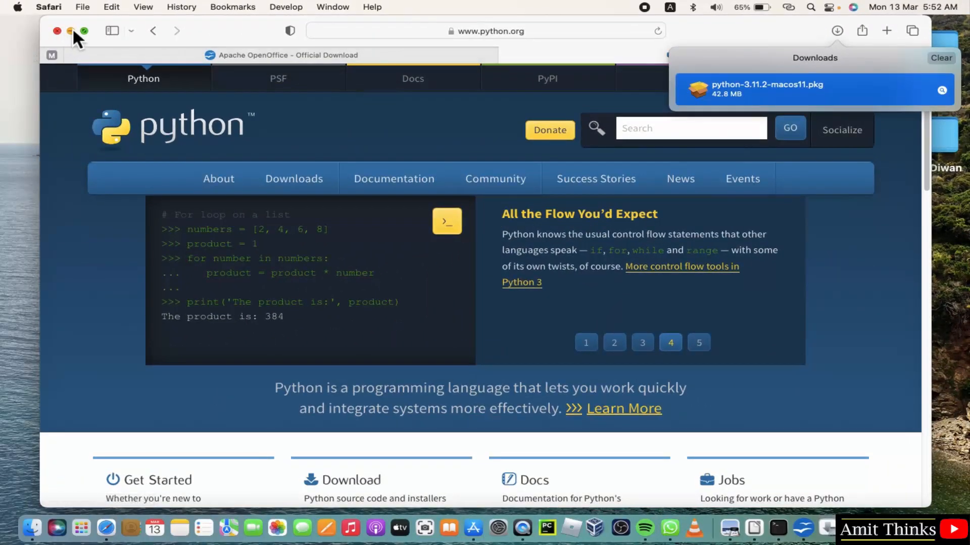
Launch the downloaded python-3.11.2-macos11.pkg installer to its Introduction page.
double_click(767, 89)
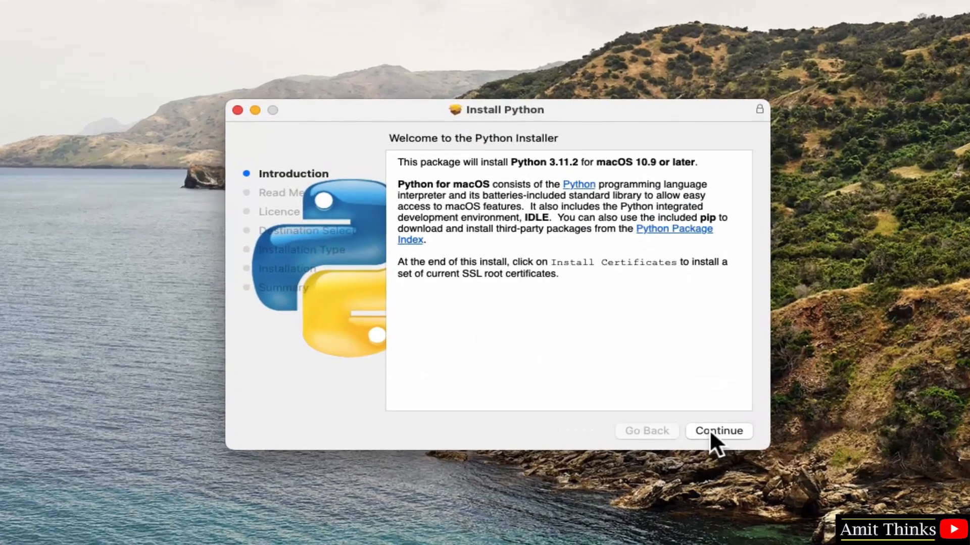
mouse_move(578, 338)
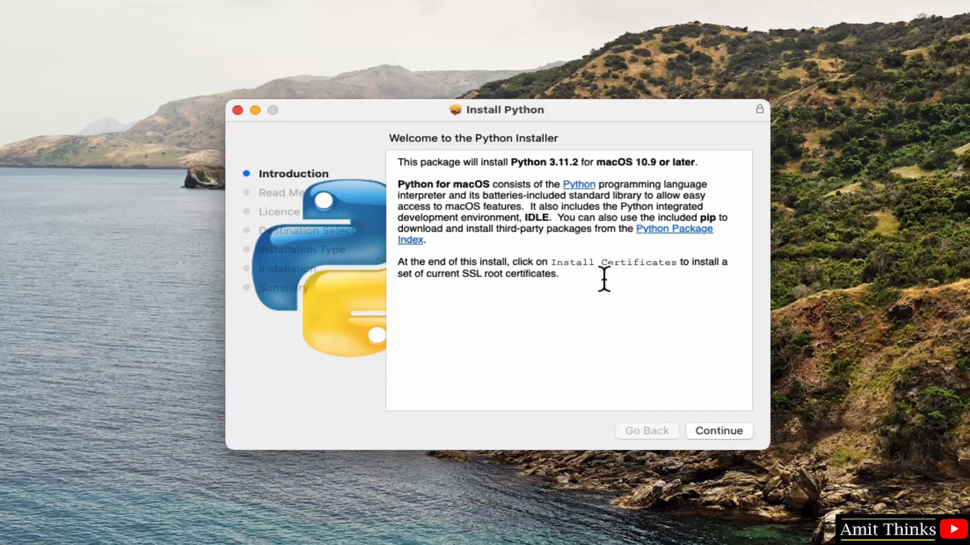
mouse_move(563, 279)
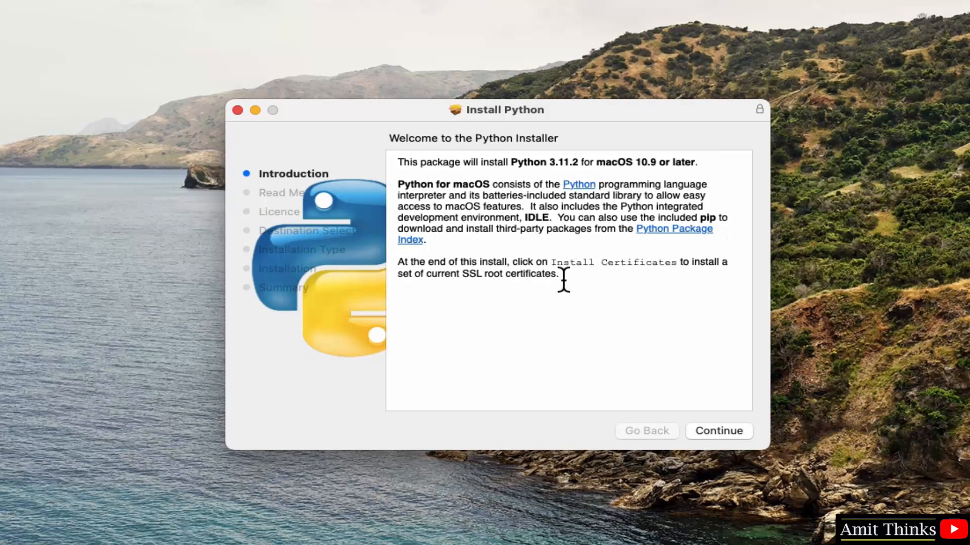
mouse_move(585, 351)
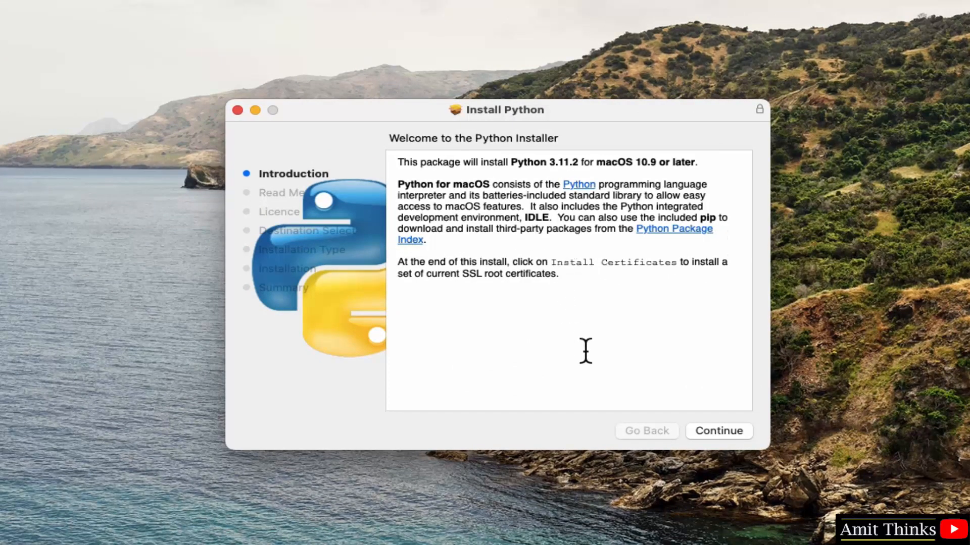
mouse_move(629, 366)
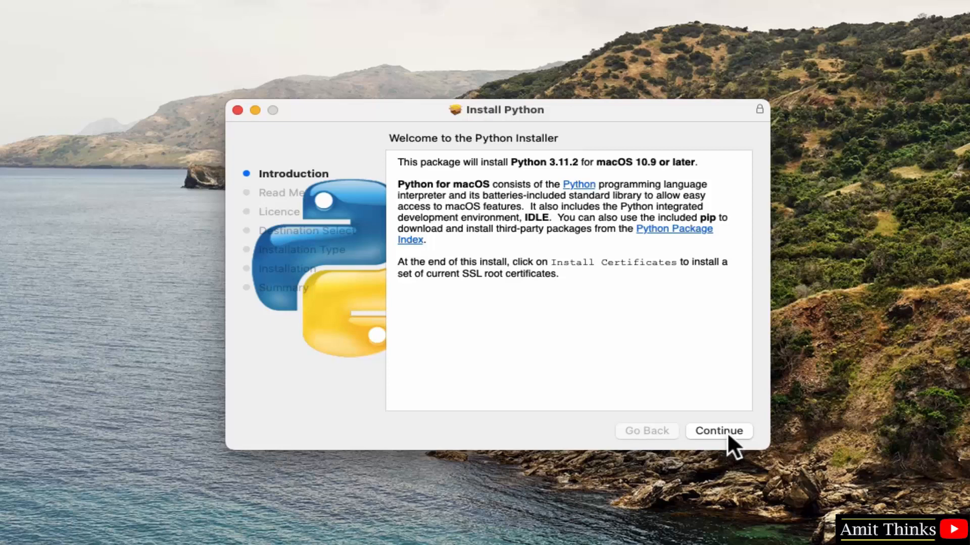
Continue through Introduction, Read Me and Licence pages to the Agree/Disagree prompt.
left_click(718, 431)
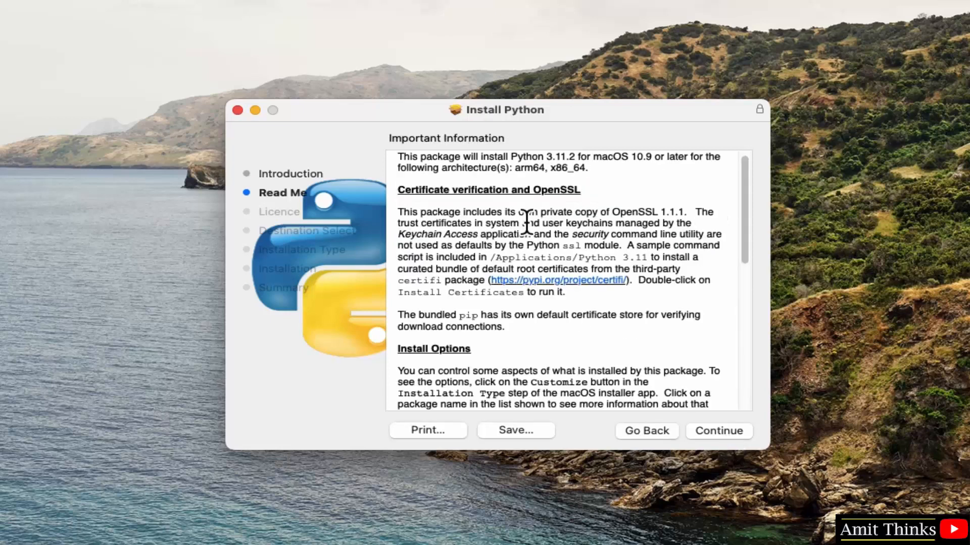
mouse_move(643, 343)
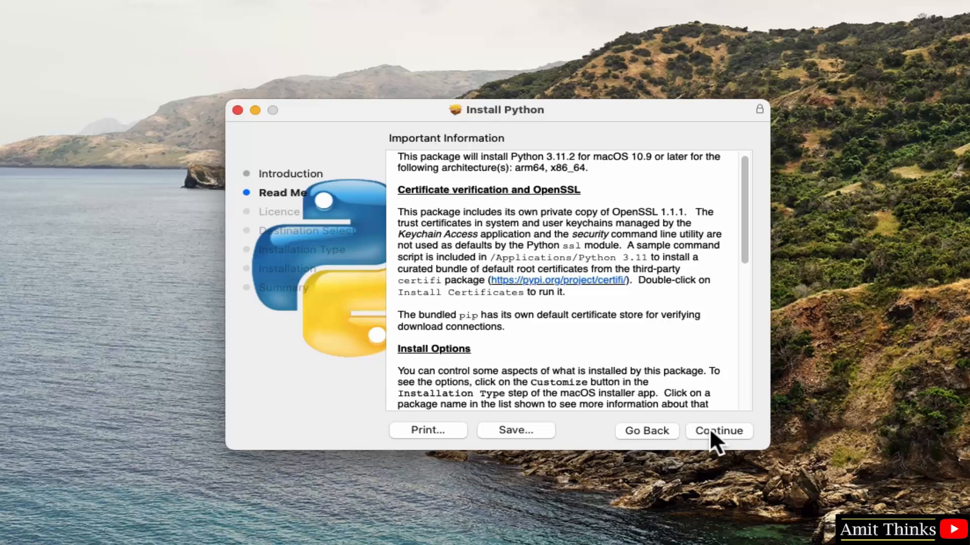
left_click(718, 430)
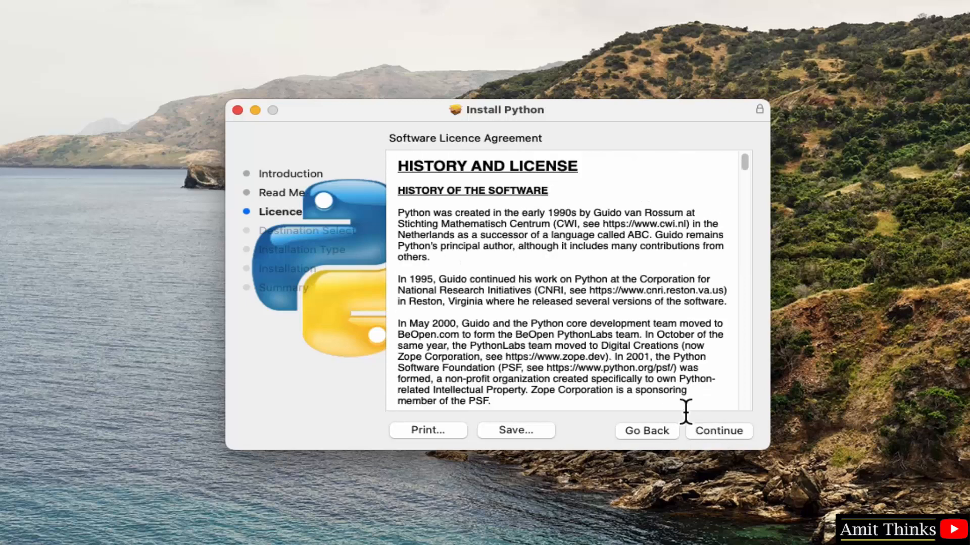
left_click(718, 432)
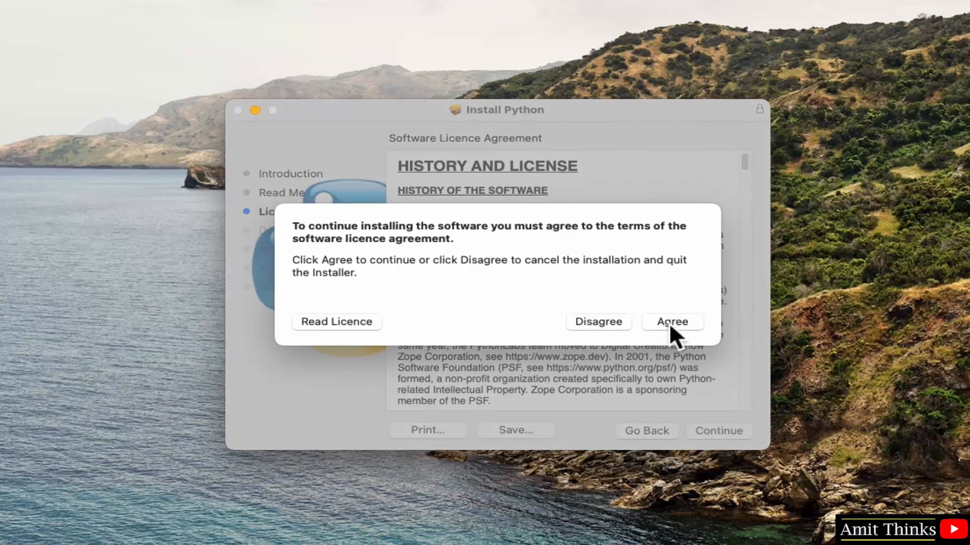
Agree to the licence, reaching Select a Destination with Macintosh HD chosen.
left_click(672, 321)
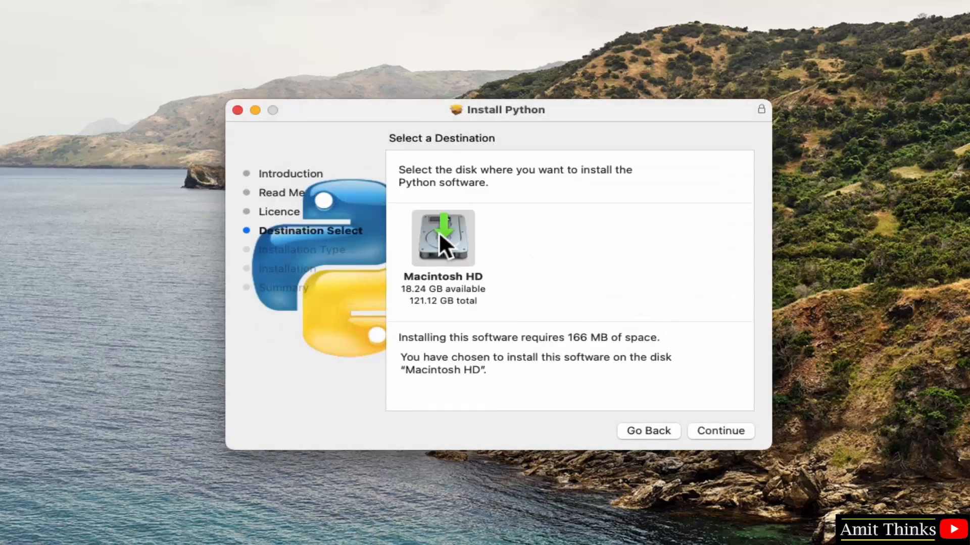
mouse_move(554, 232)
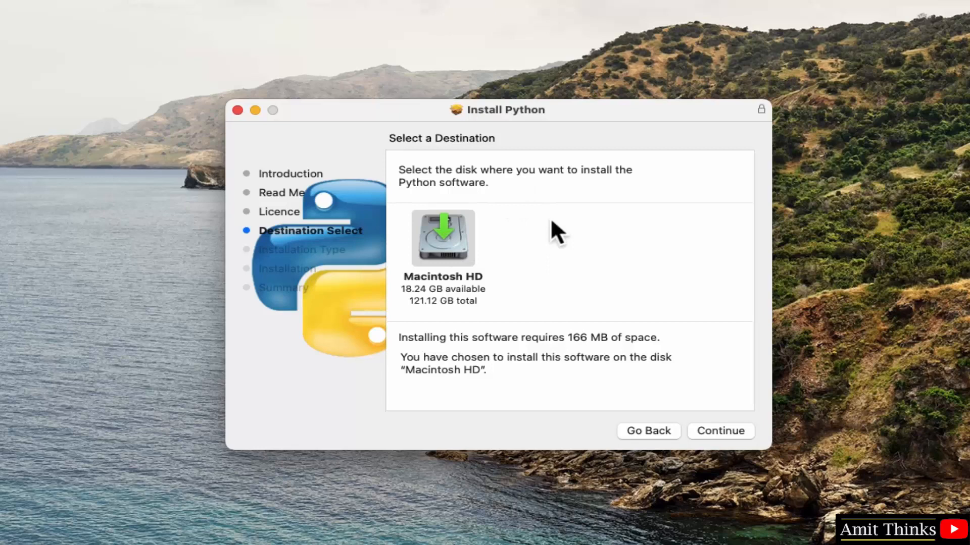
mouse_move(575, 370)
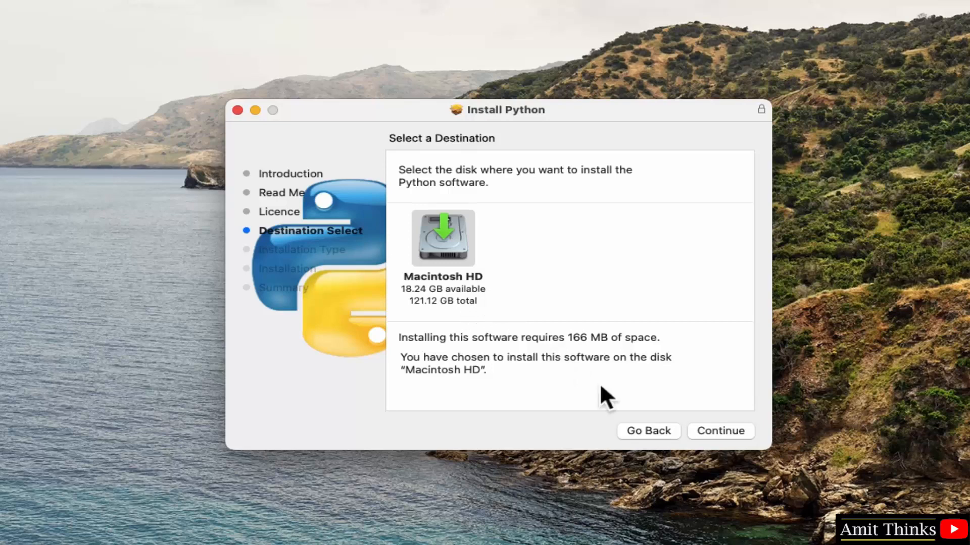
mouse_move(719, 440)
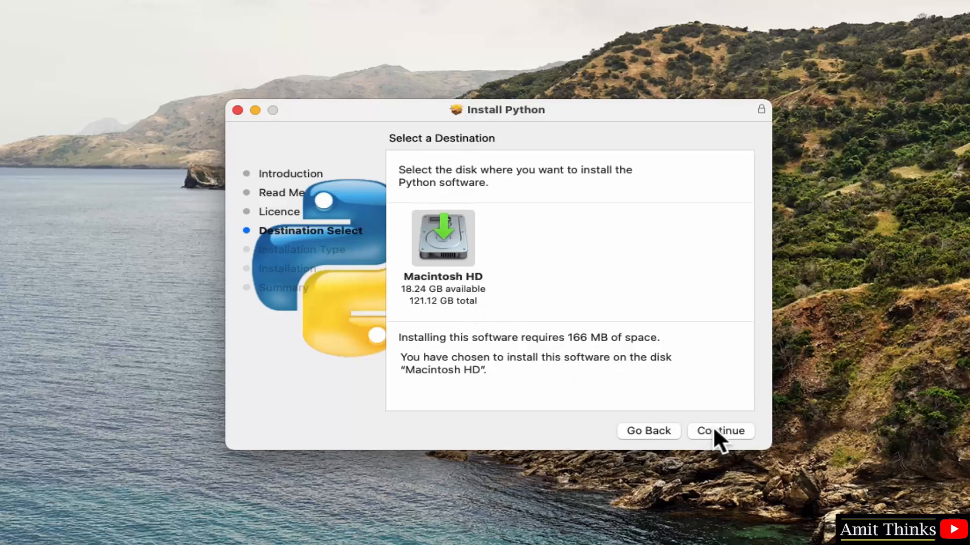
Continue to the Installation Type step showing a standard 166 MB install.
left_click(719, 430)
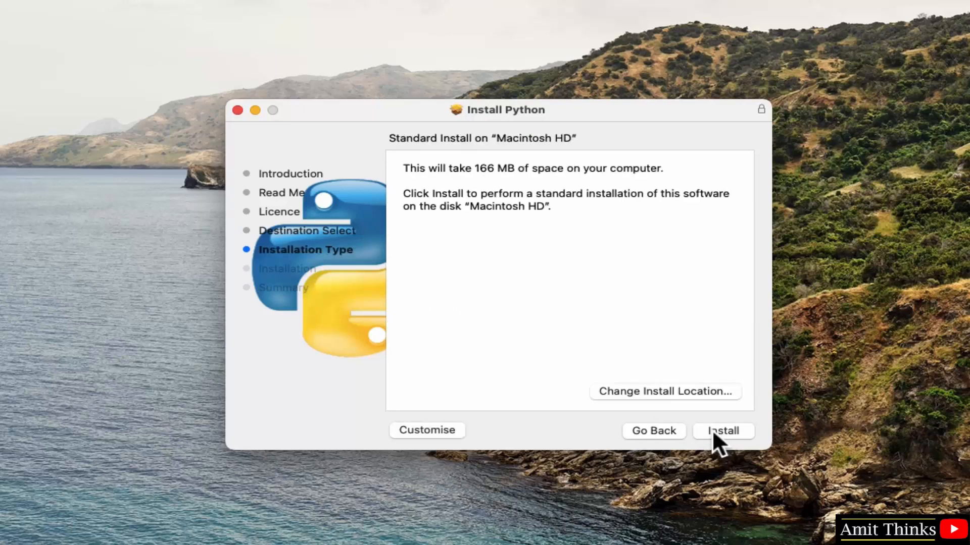
mouse_move(672, 405)
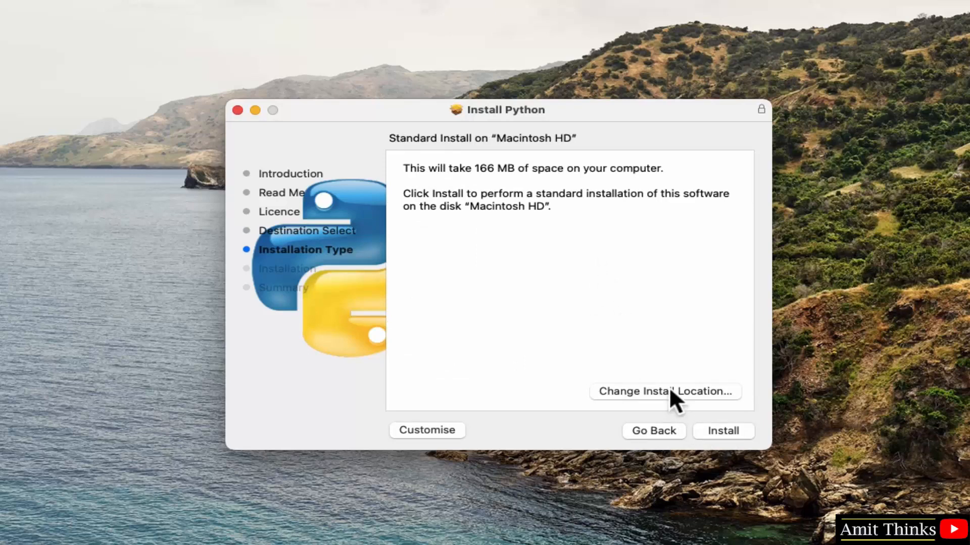
mouse_move(717, 446)
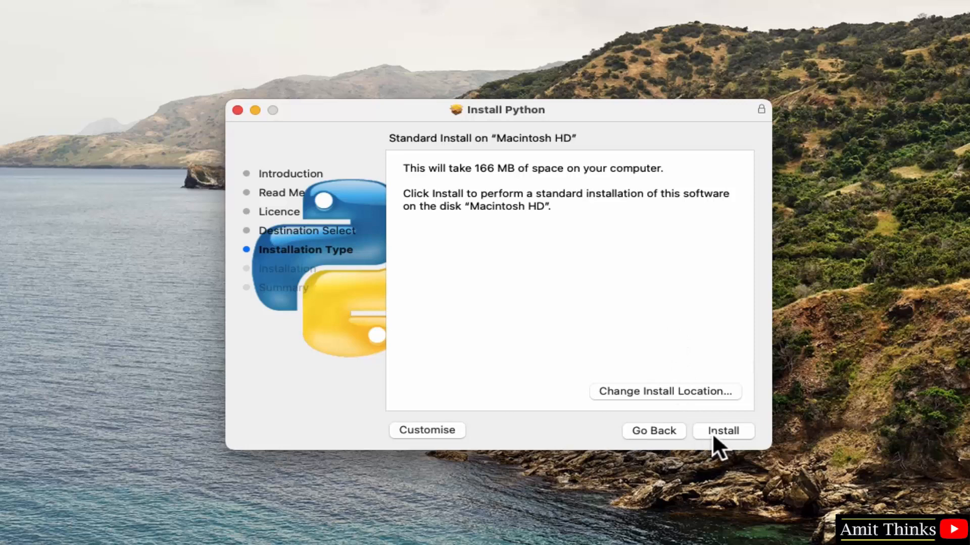
Start the standard install and authorise it with the macOS account password.
left_click(722, 430)
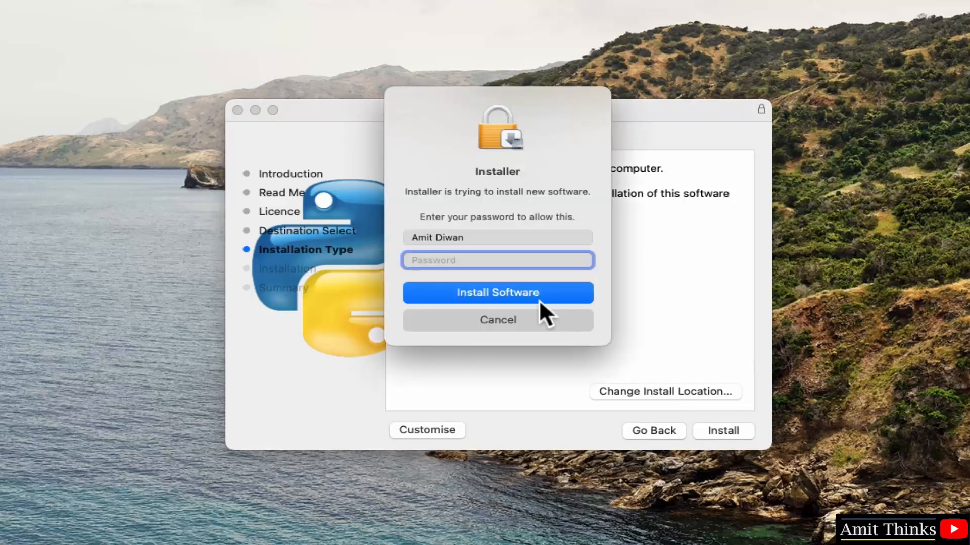
left_click(497, 260)
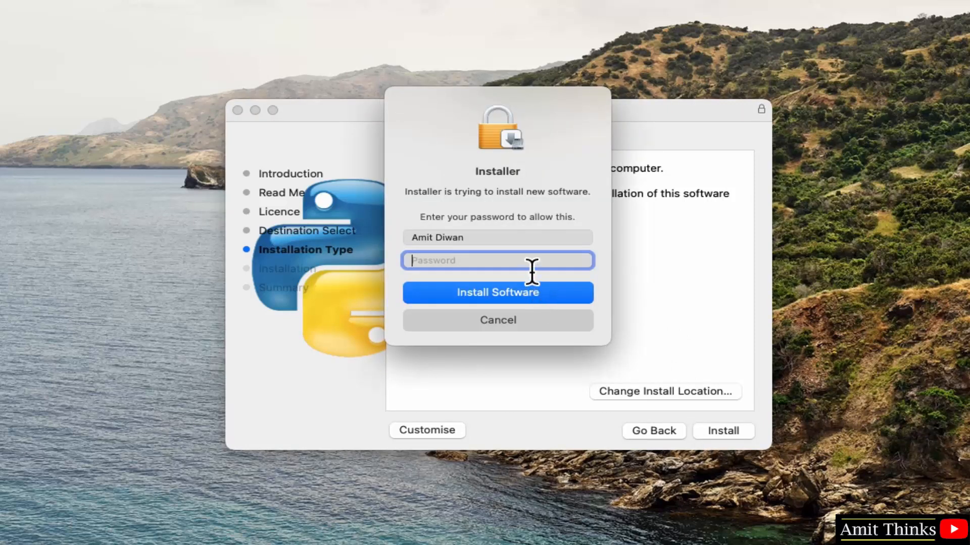
type("password")
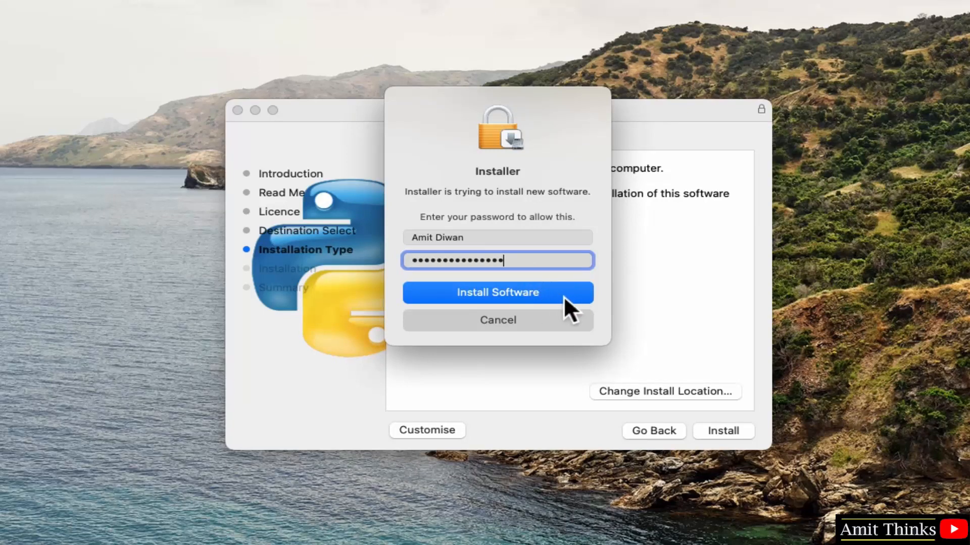
left_click(497, 291)
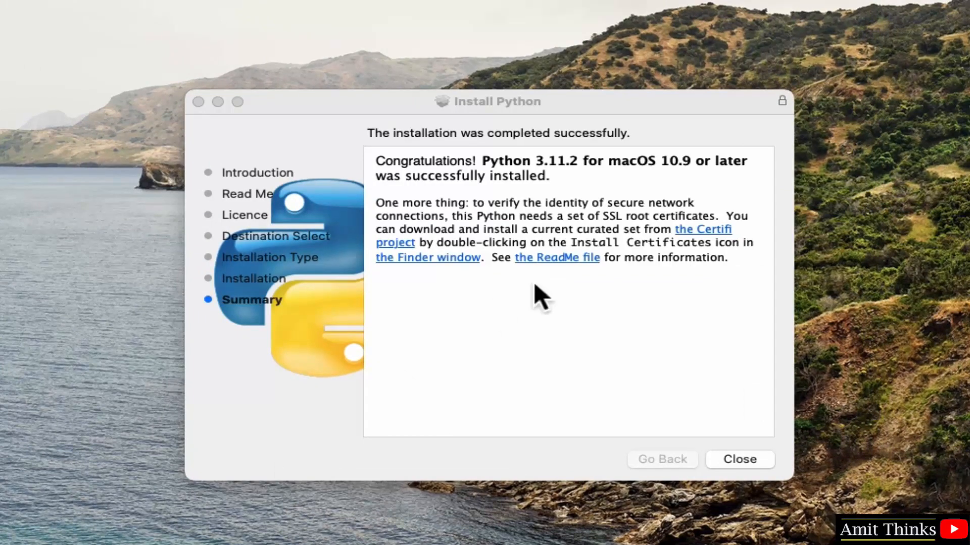
mouse_move(585, 188)
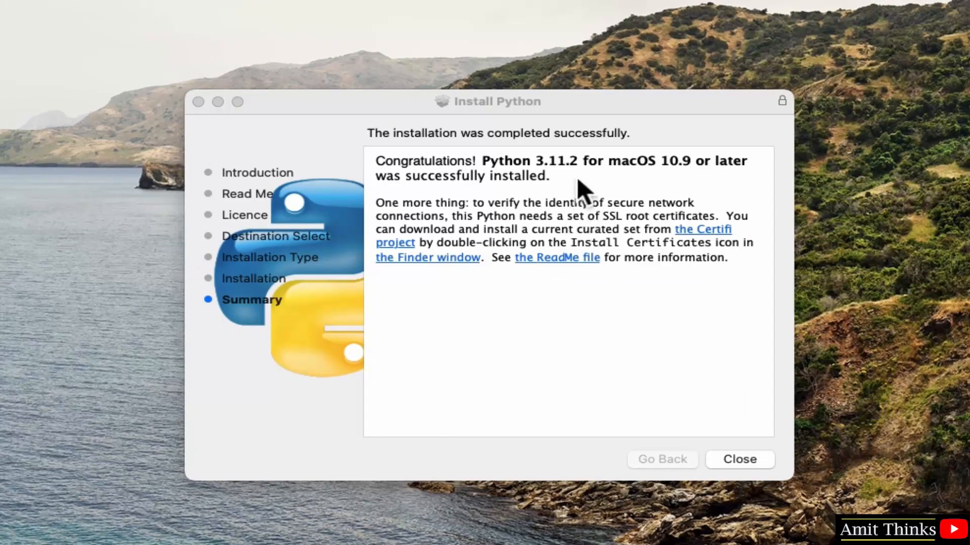
Close the finished installer and answer the prompt about keeping the installer package.
left_click(738, 460)
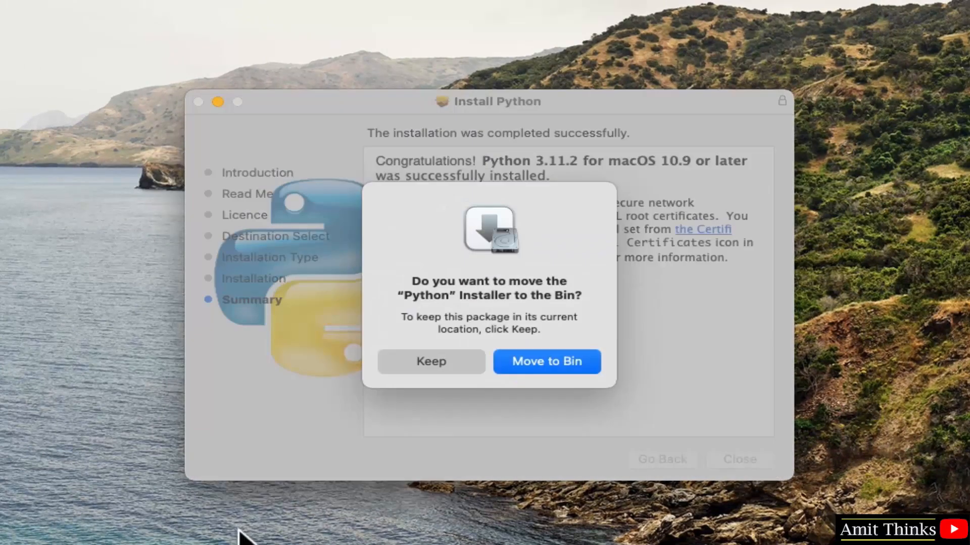
mouse_move(550, 393)
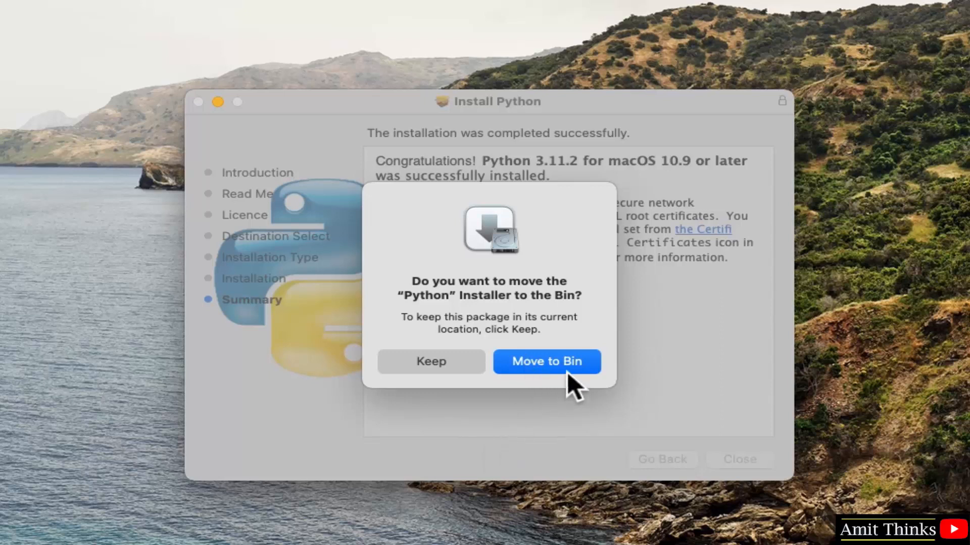
mouse_move(461, 324)
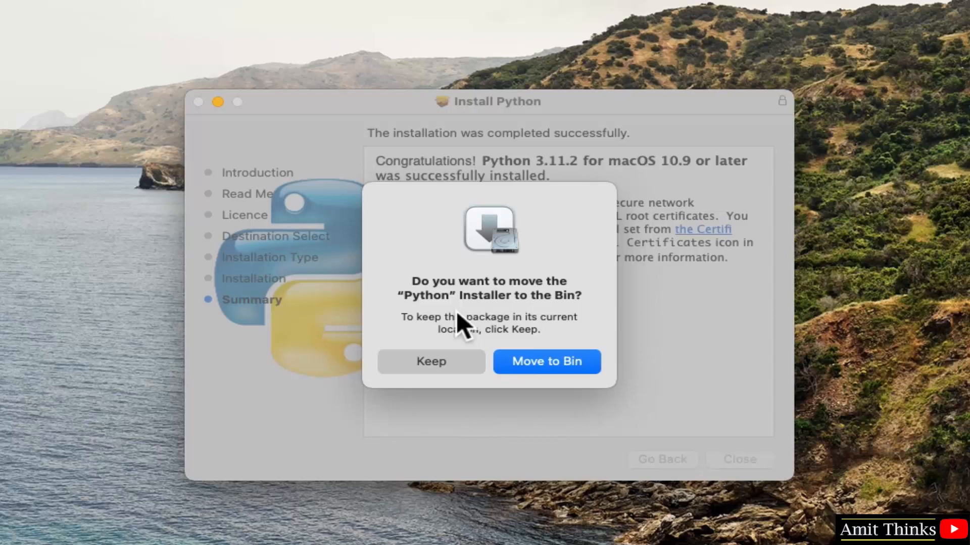
left_click(547, 362)
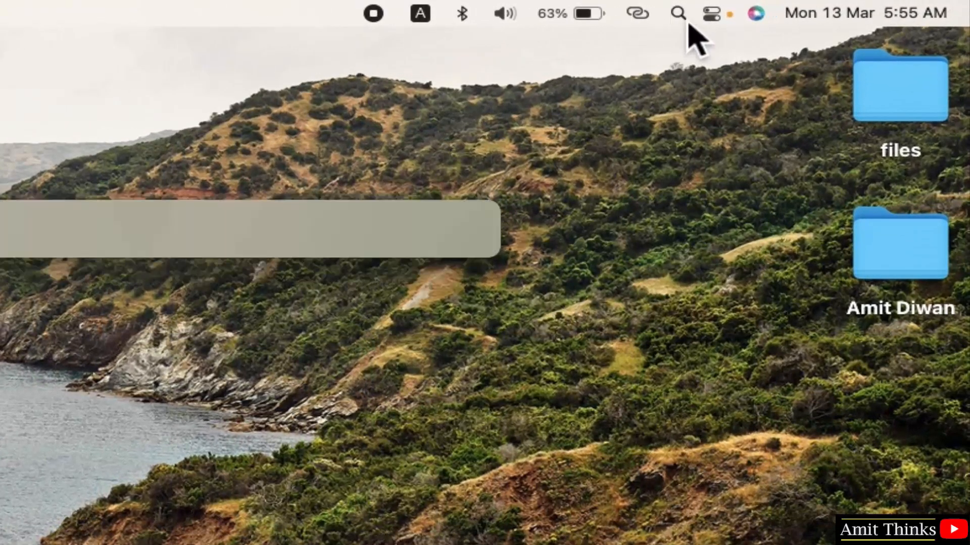
Launch Terminal from Spotlight by searching 'terminal'.
type("terminal")
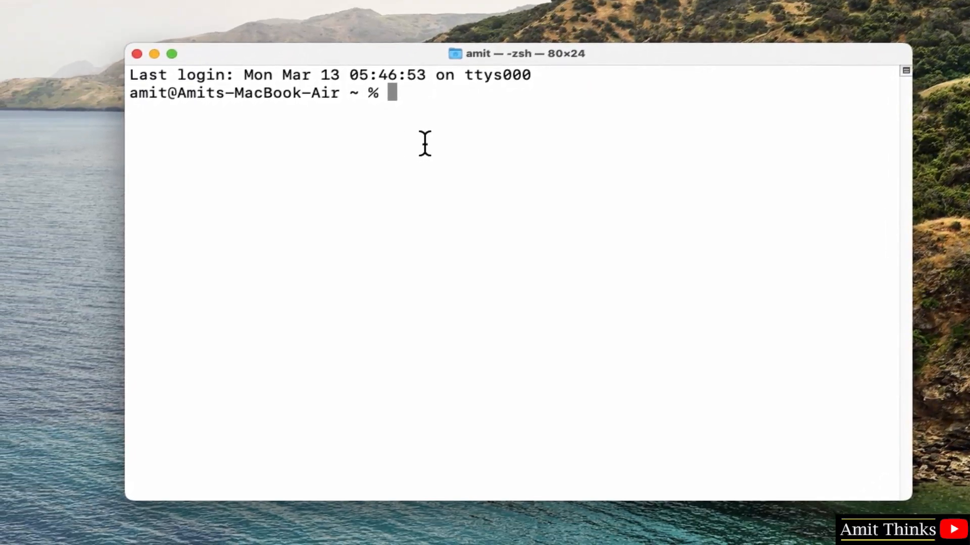
Confirm python3 reports version 3.11.2 at the zsh prompt.
type("py")
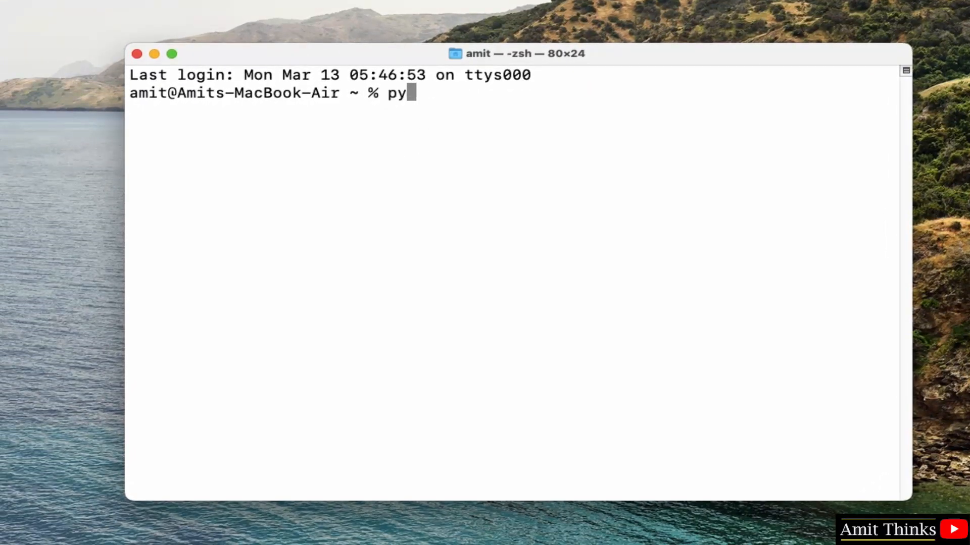
type("t")
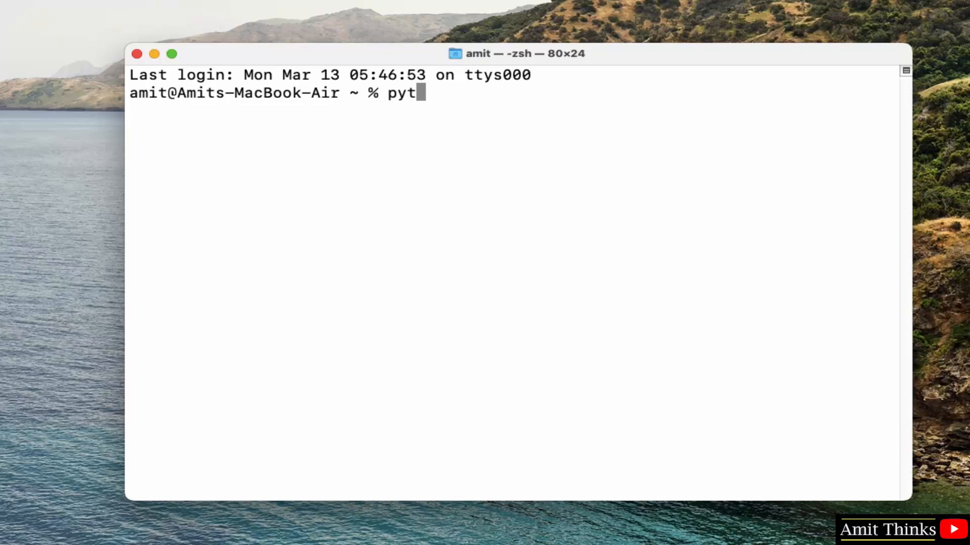
type("hon3")
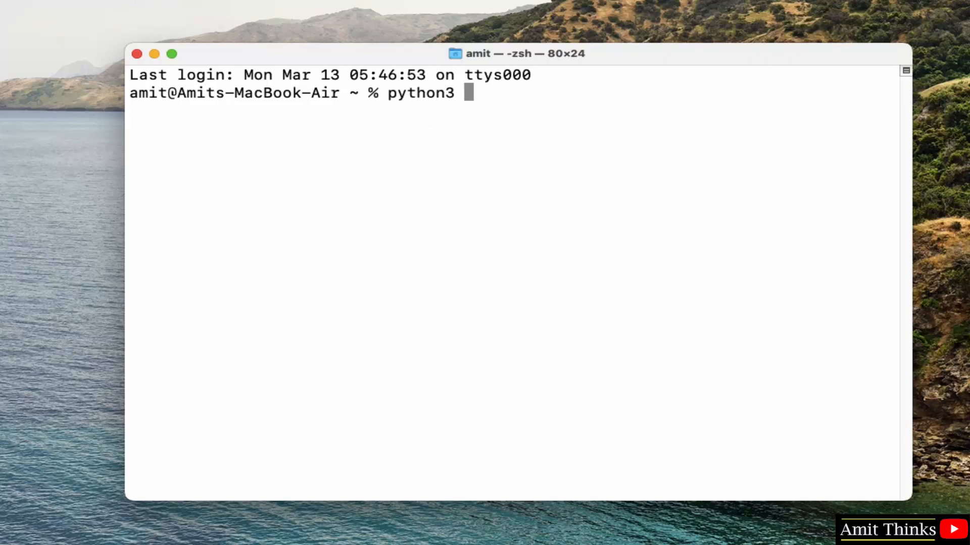
type("--veri")
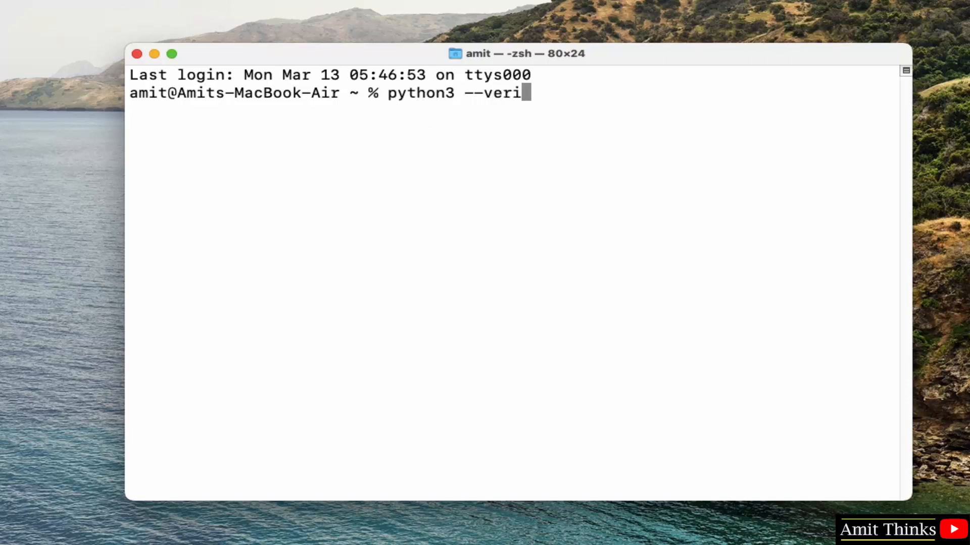
type("sion")
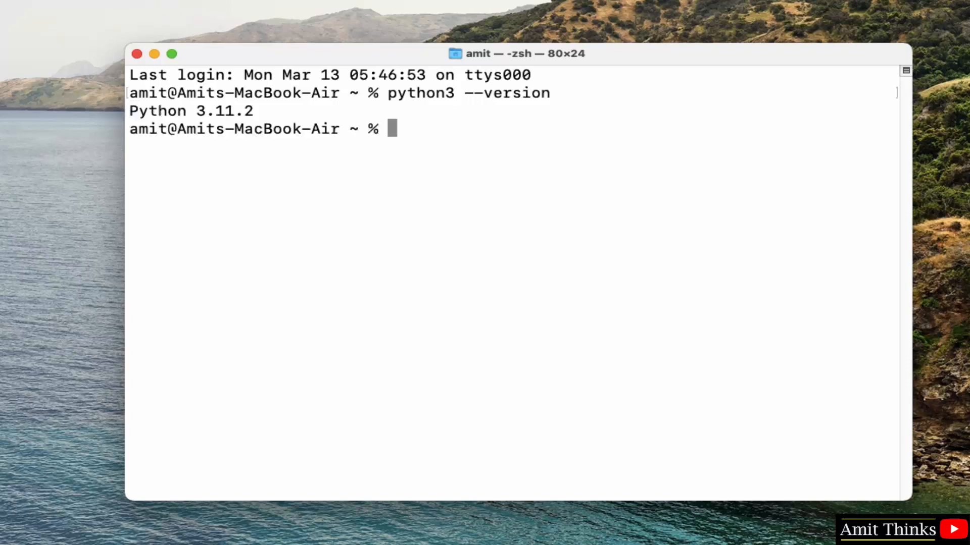
Check the installed pip version with pip3 --version.
type("pi")
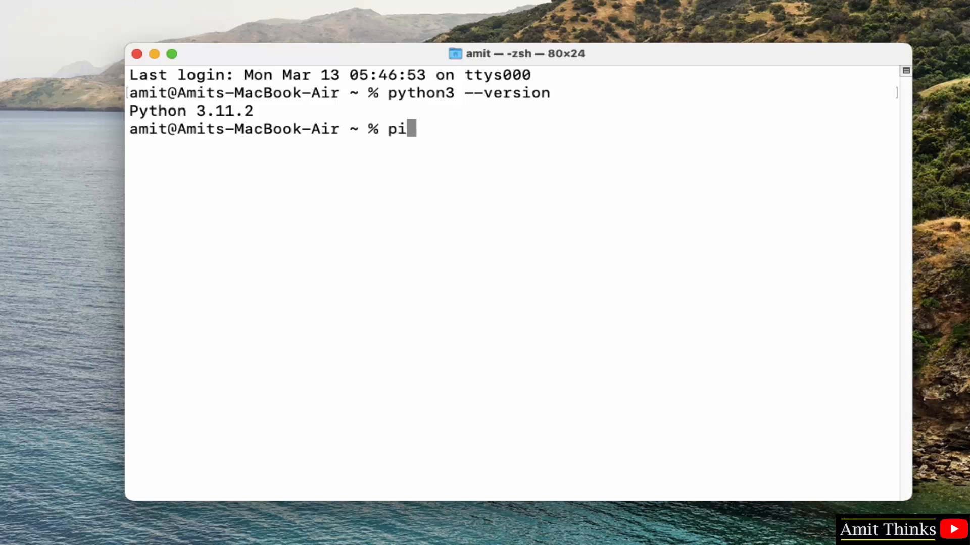
type("p3 --")
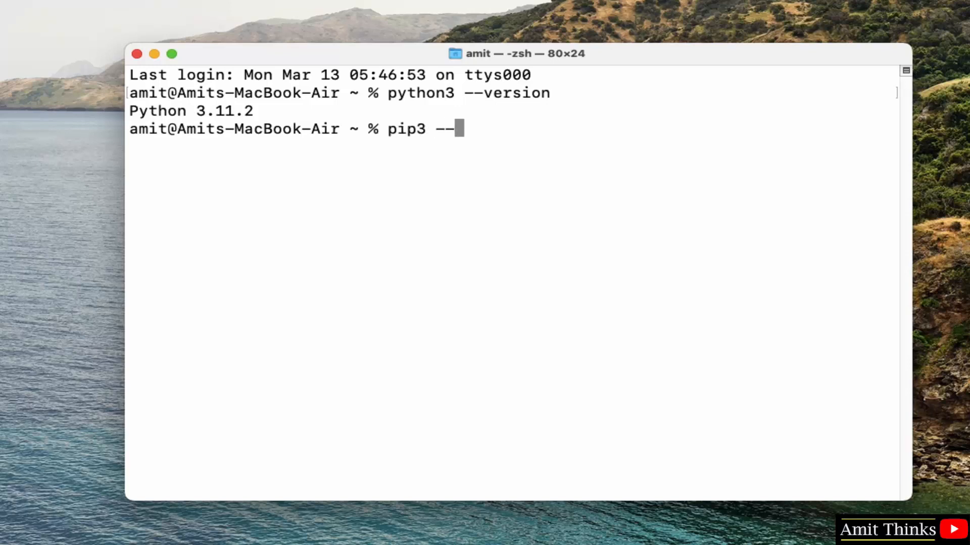
type("version")
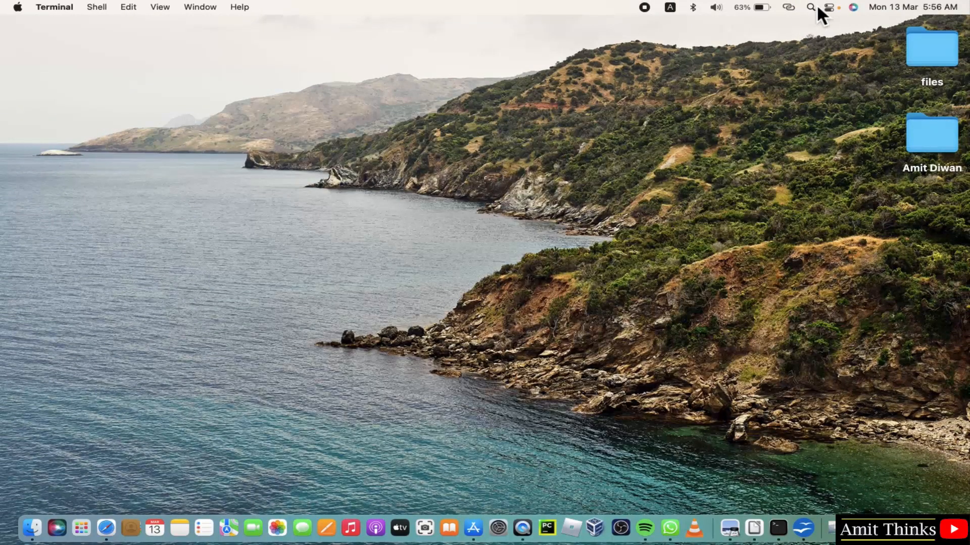
Launch IDLE from Spotlight by searching 'idle'.
left_click(810, 8)
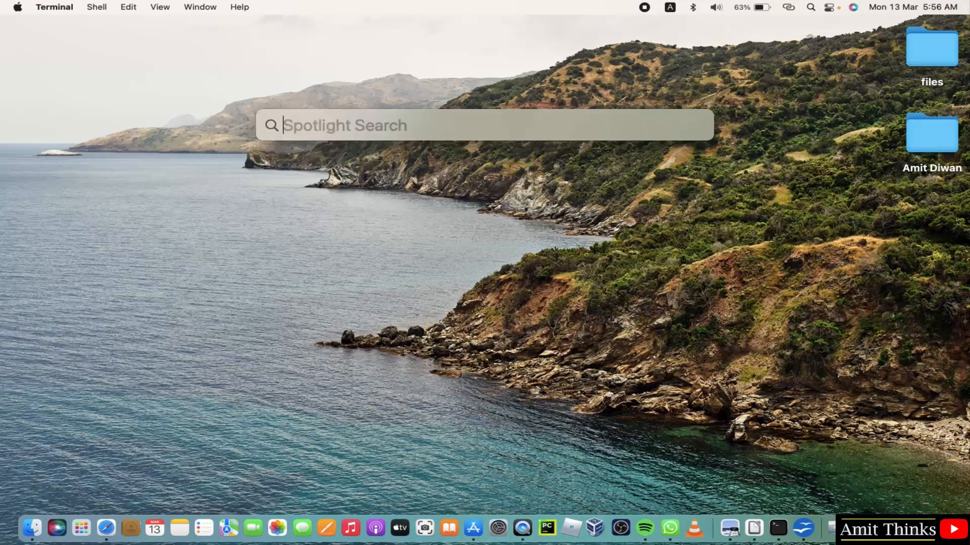
type("idle")
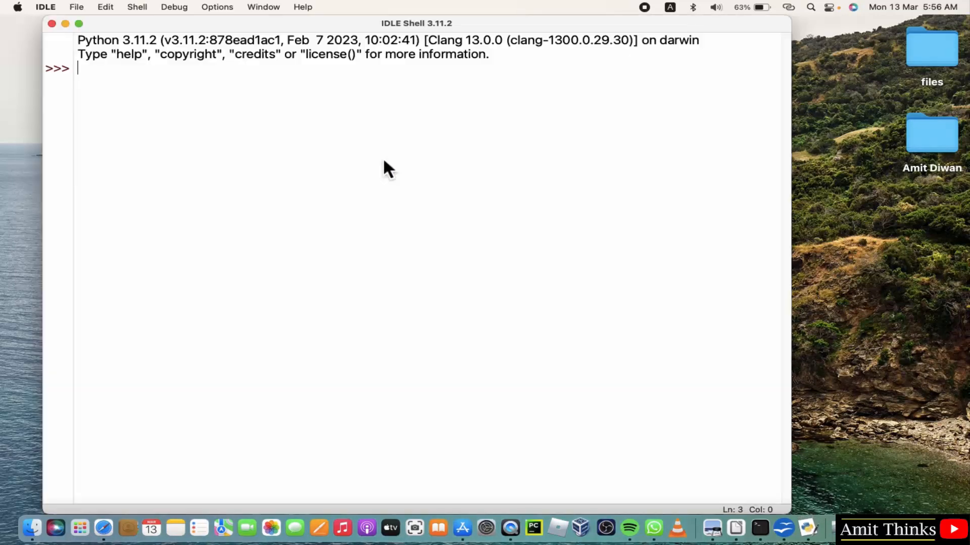
Run print("Amit Thinks...") in the IDLE shell so it echoes Amit Thinks...
left_click_drag(415, 23, 551, 103)
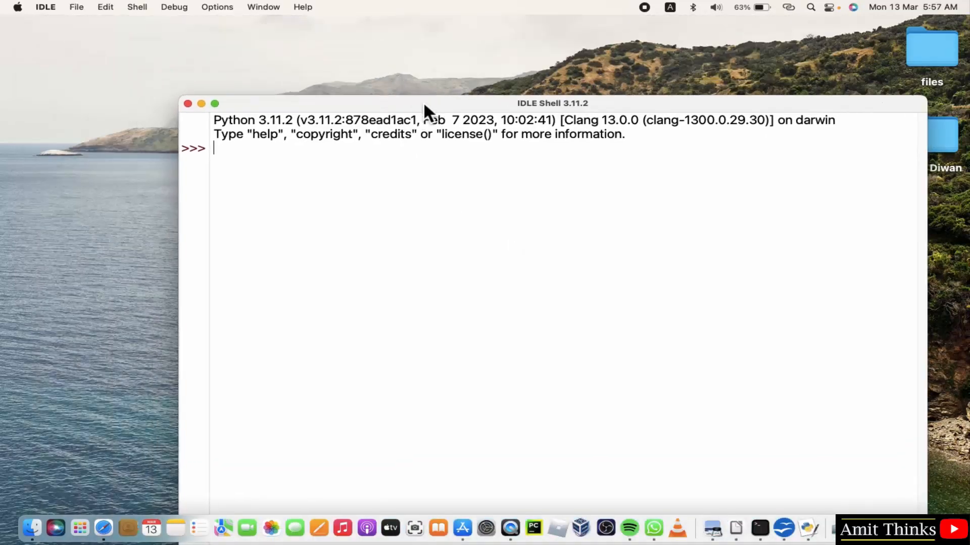
type("print")
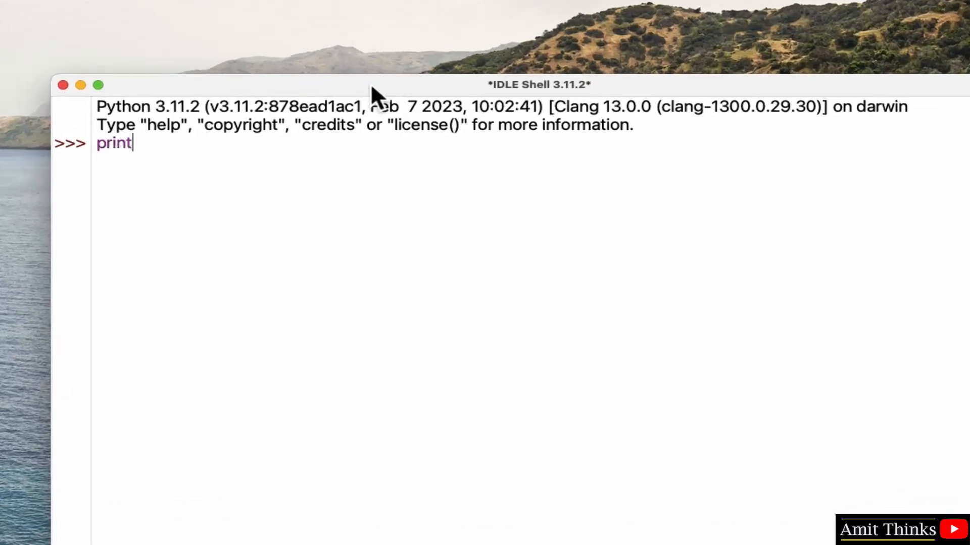
type("(")
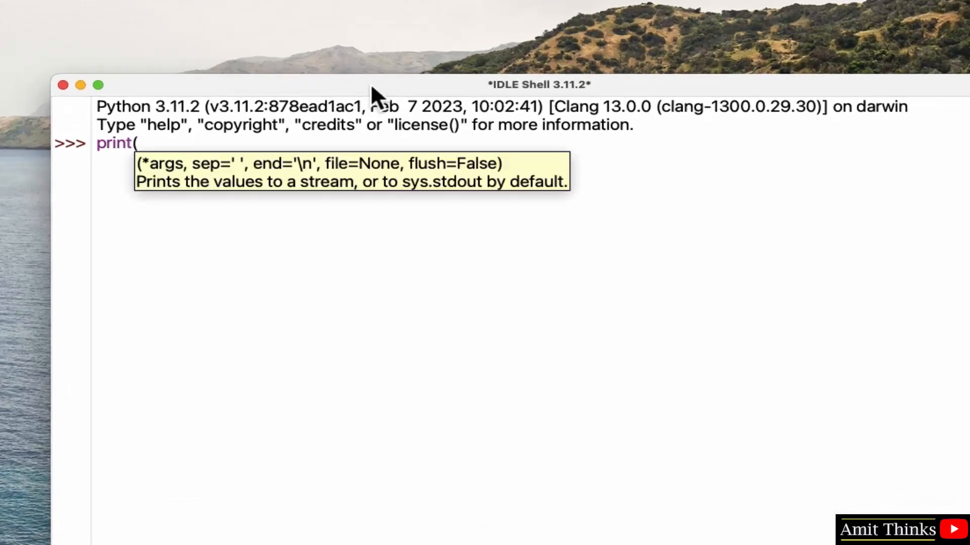
type("\"\"")
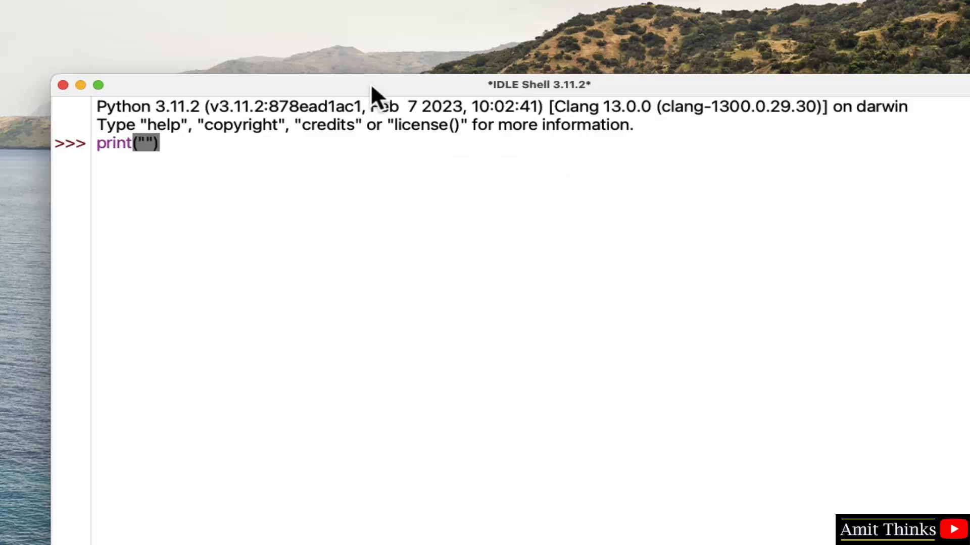
type("A")
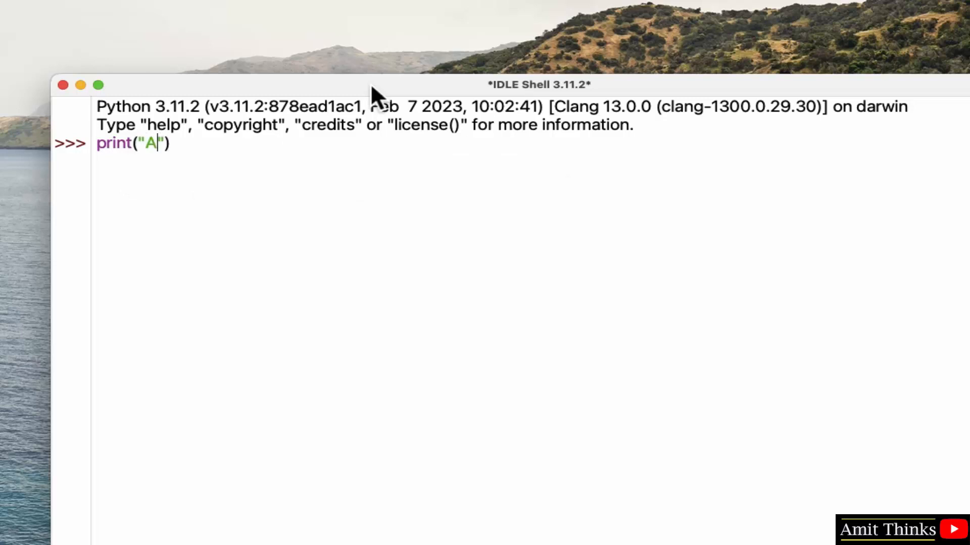
type("mit")
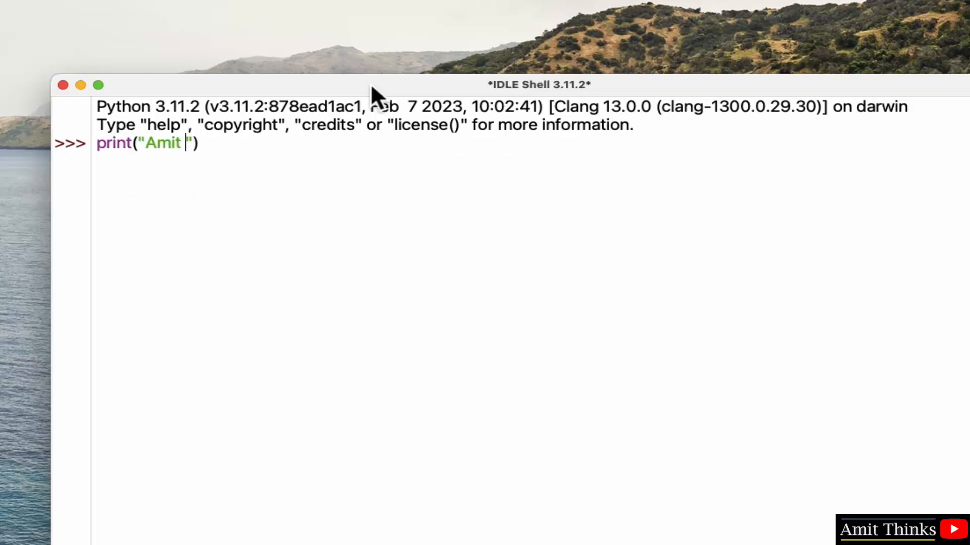
type("Thinks...")
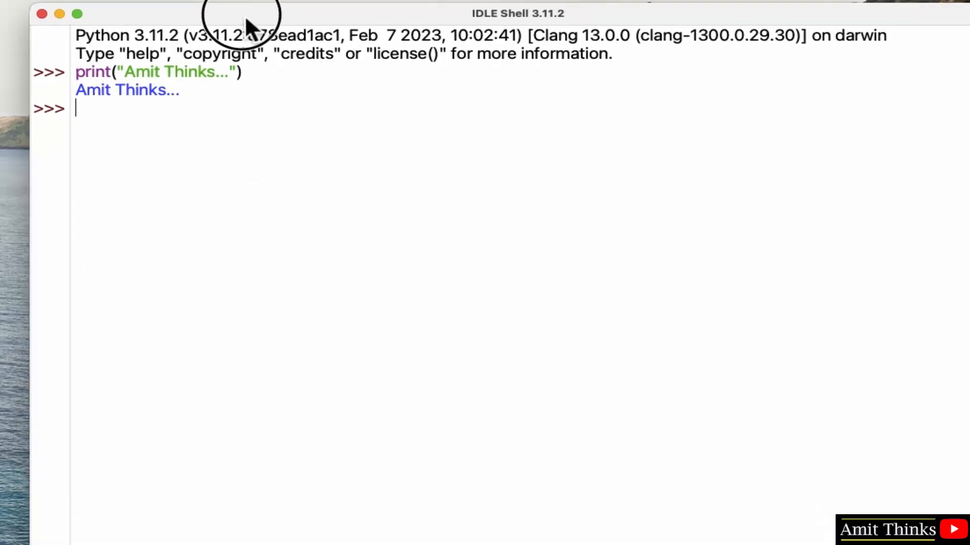
left_click(75, 7)
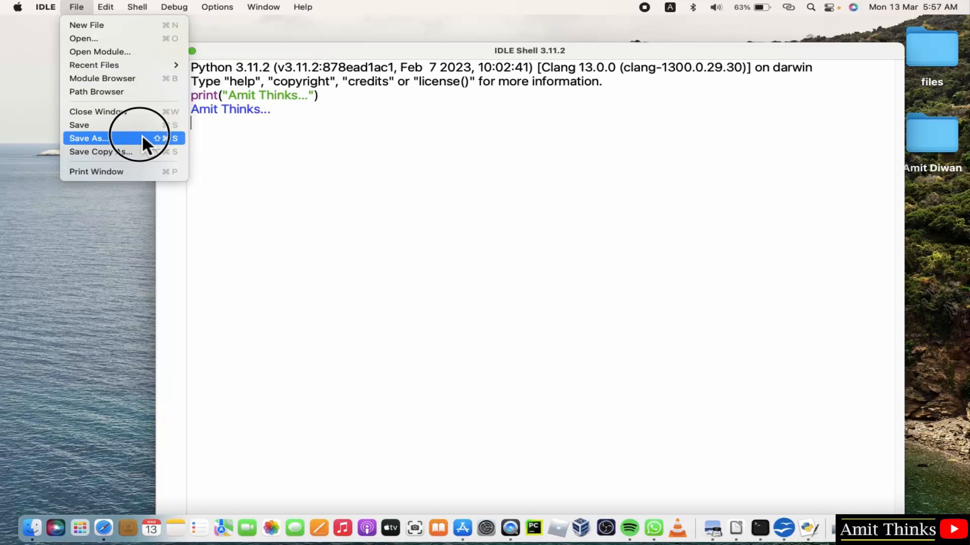
Save the shell session as amit.py on the Desktop and reveal the new file.
left_click(89, 139)
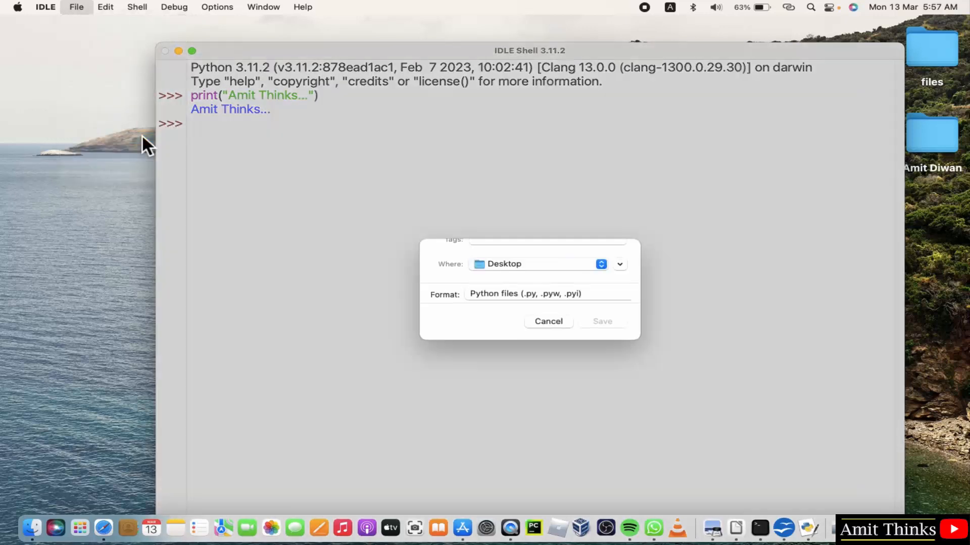
left_click(619, 263)
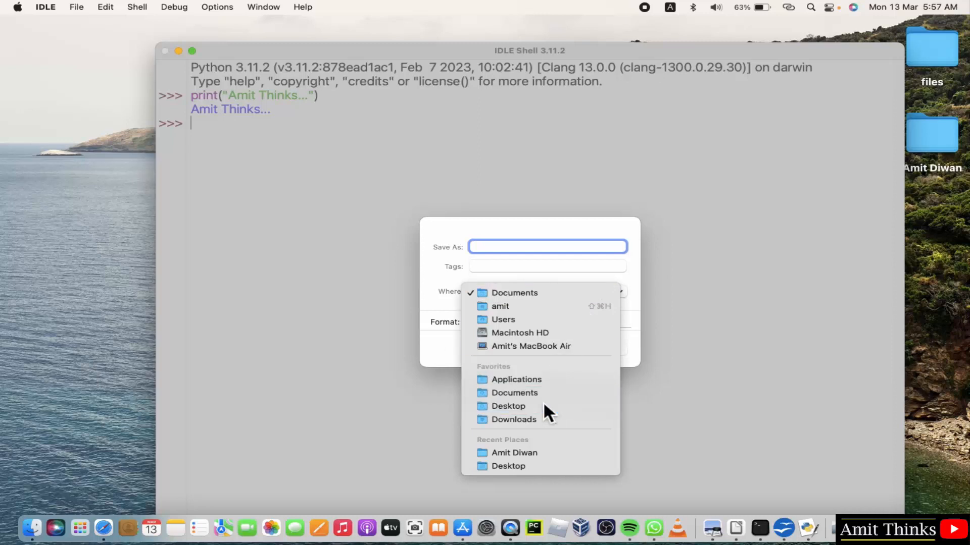
left_click(508, 406)
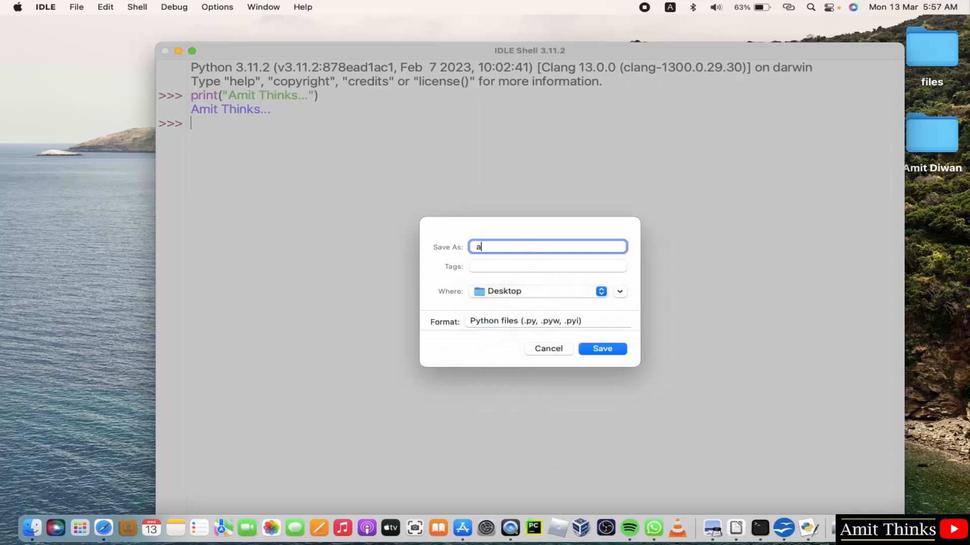
type("mit.py")
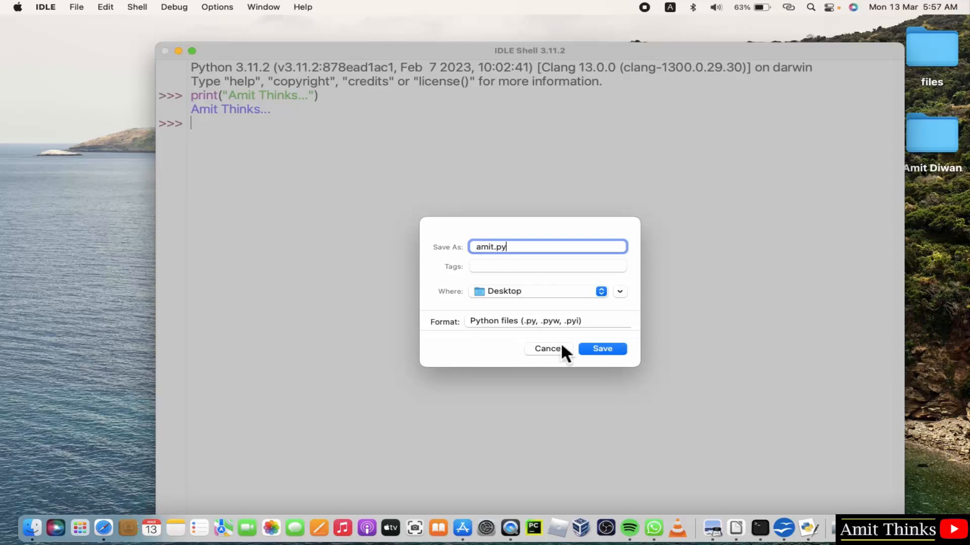
left_click(601, 348)
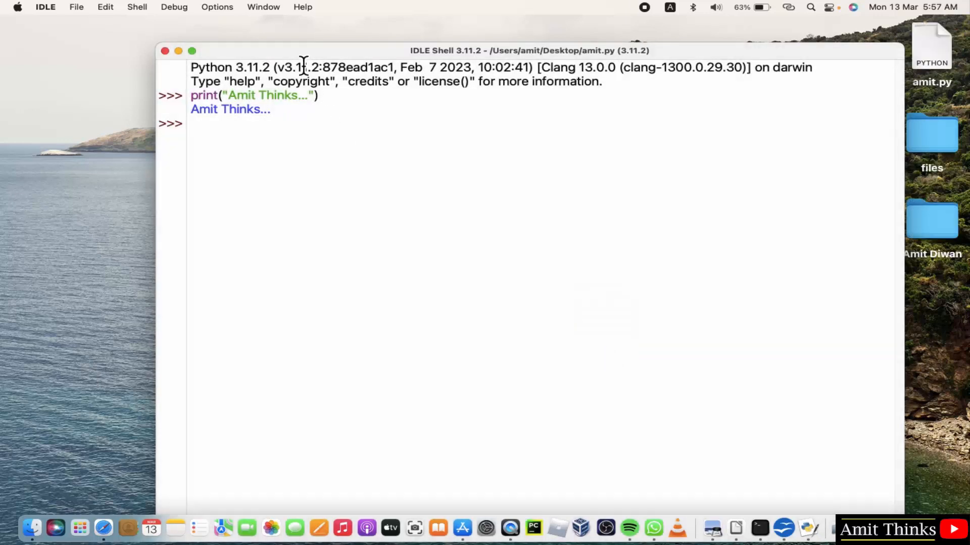
left_click_drag(528, 50, 454, 51)
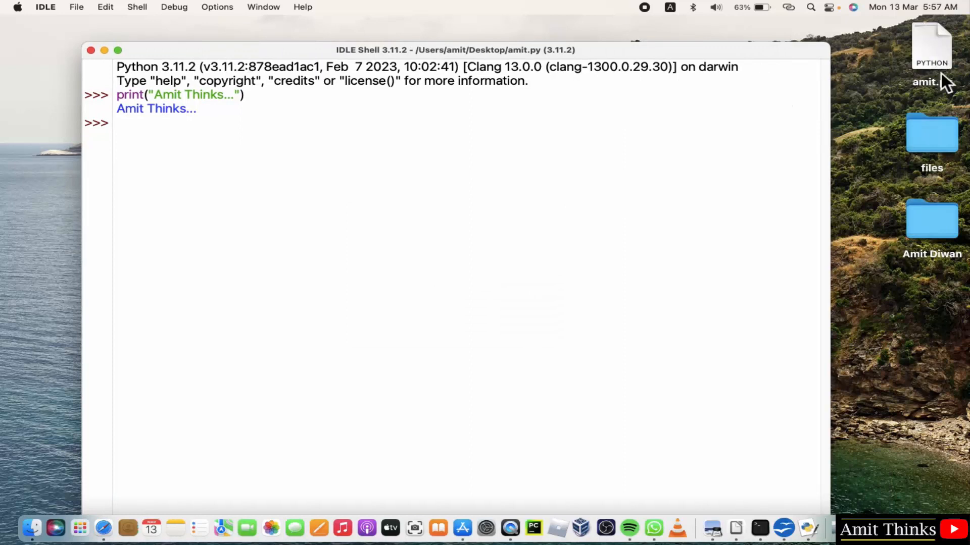